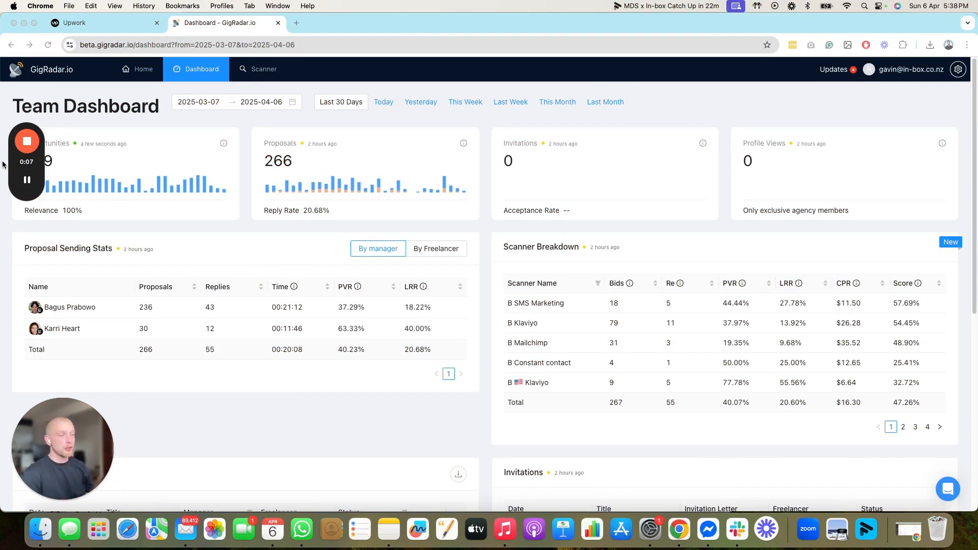
{"action": "mouse_move", "coordinate": [244, 118]}
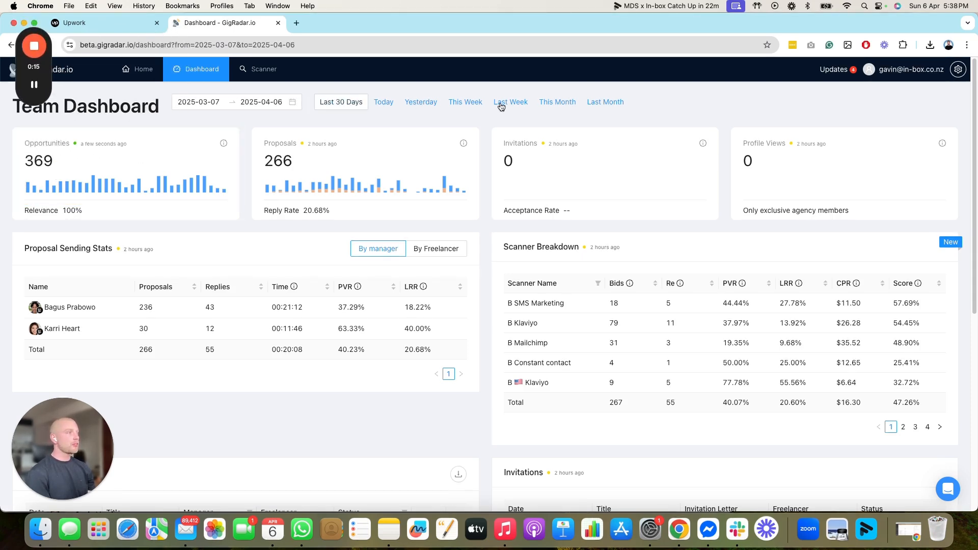
Set the Team Dashboard date range to 2025-01-06 through 2025-04-06 via the calendar.
{"action": "left_click", "coordinate": [340, 102]}
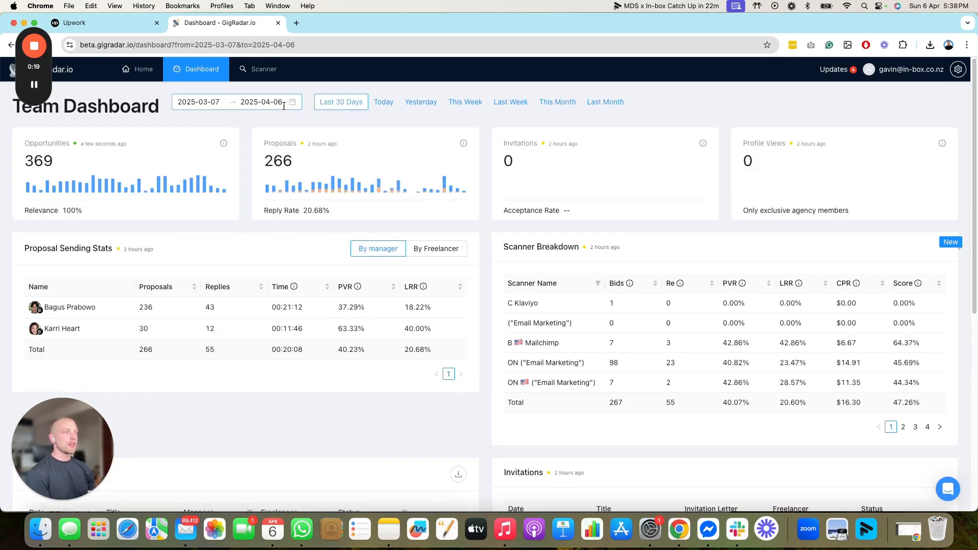
{"action": "left_click", "coordinate": [235, 102]}
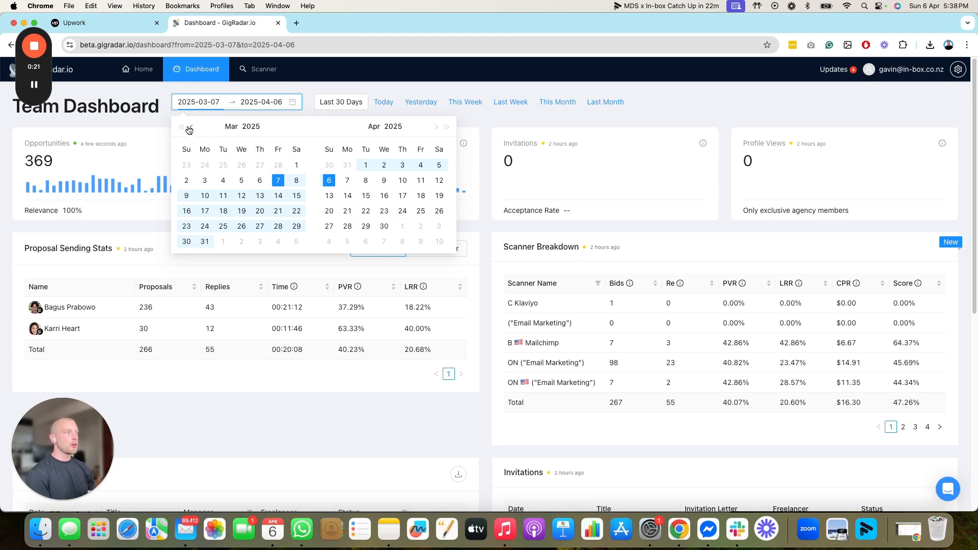
{"action": "left_click", "coordinate": [190, 130]}
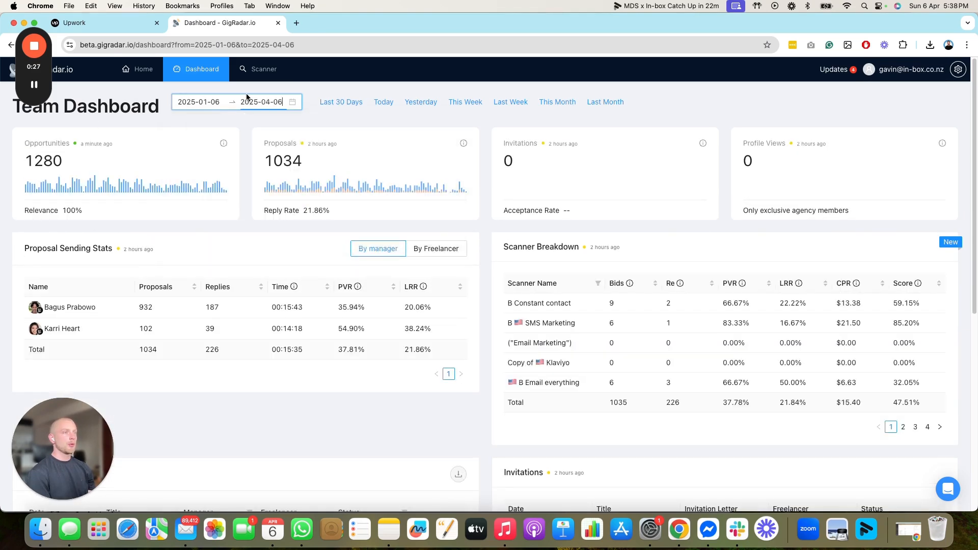
{"action": "mouse_move", "coordinate": [155, 235]}
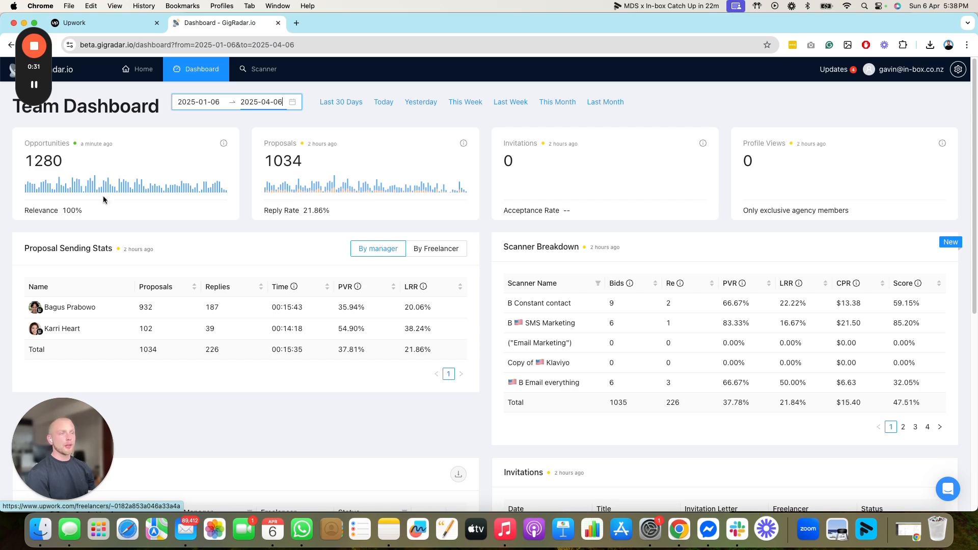
{"action": "double_click", "coordinate": [43, 161]}
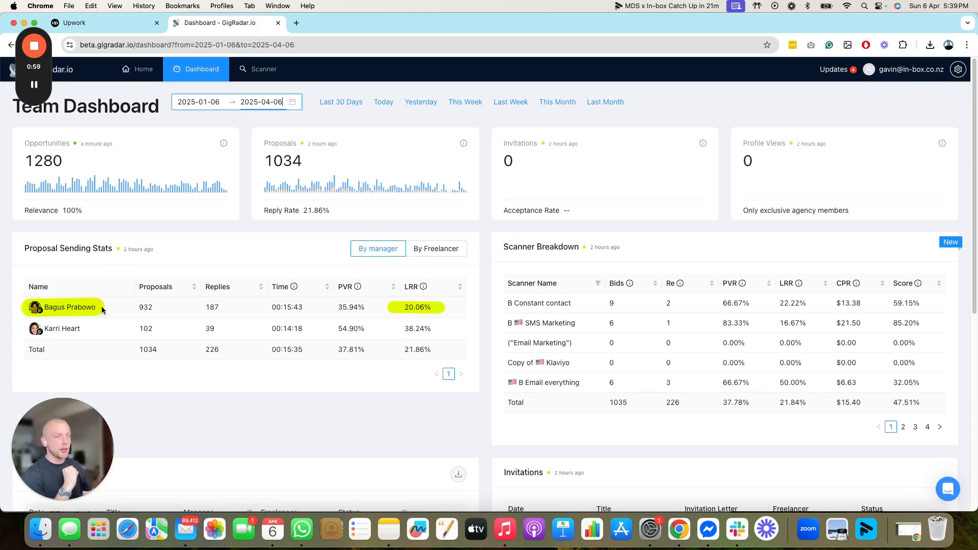
{"action": "mouse_move", "coordinate": [69, 307]}
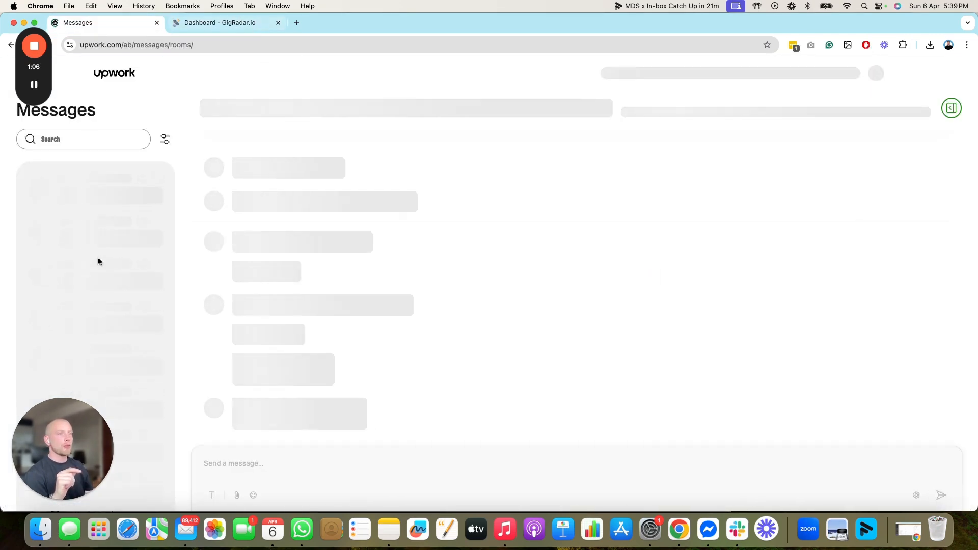
Review the Klaviyo client conversation in Upwork Messages, then return to the GigRadar dashboard.
{"action": "left_click", "coordinate": [93, 190]}
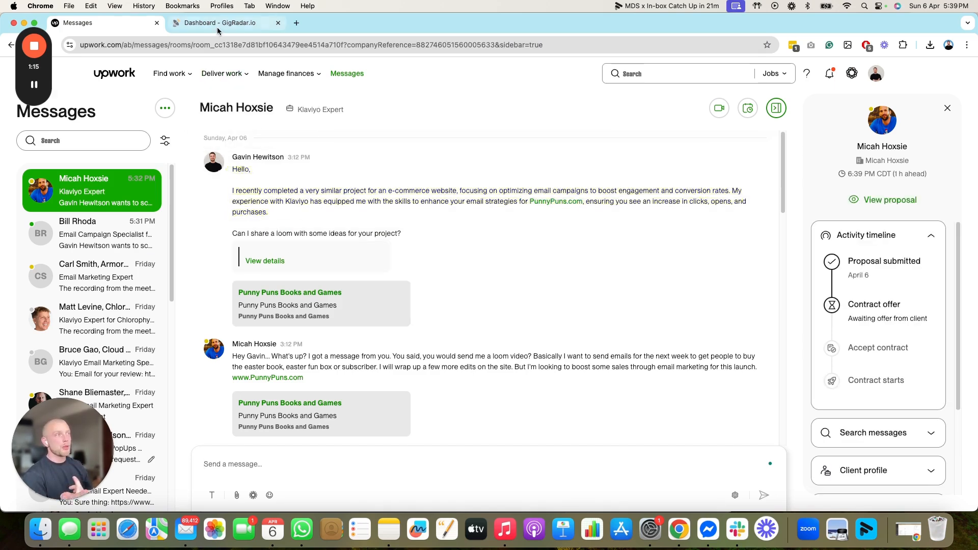
{"action": "left_click", "coordinate": [220, 23]}
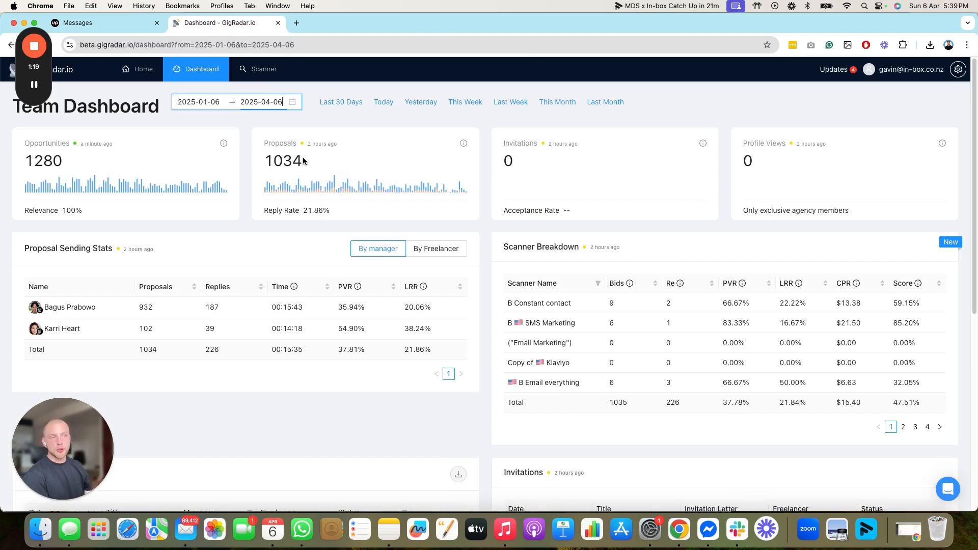
{"action": "double_click", "coordinate": [284, 161]}
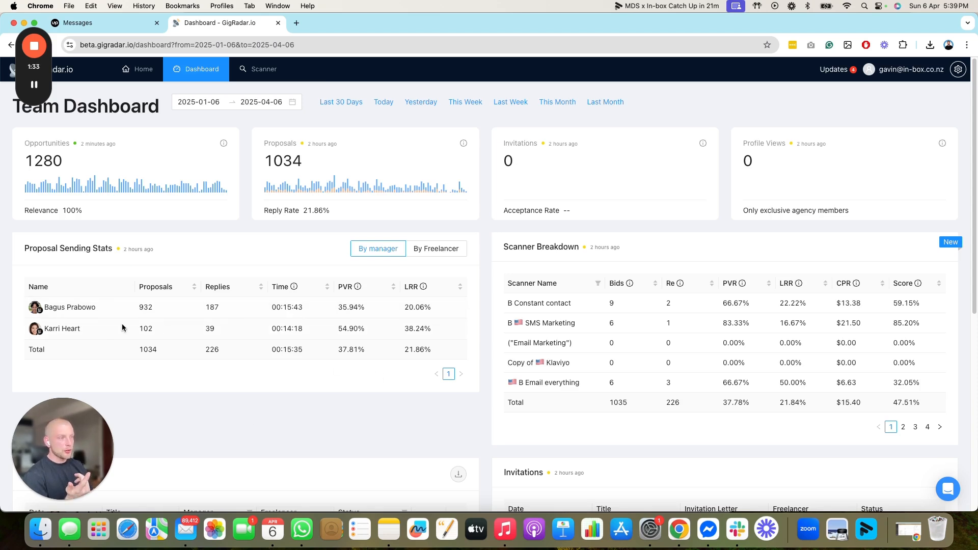
{"action": "mouse_move", "coordinate": [61, 329]}
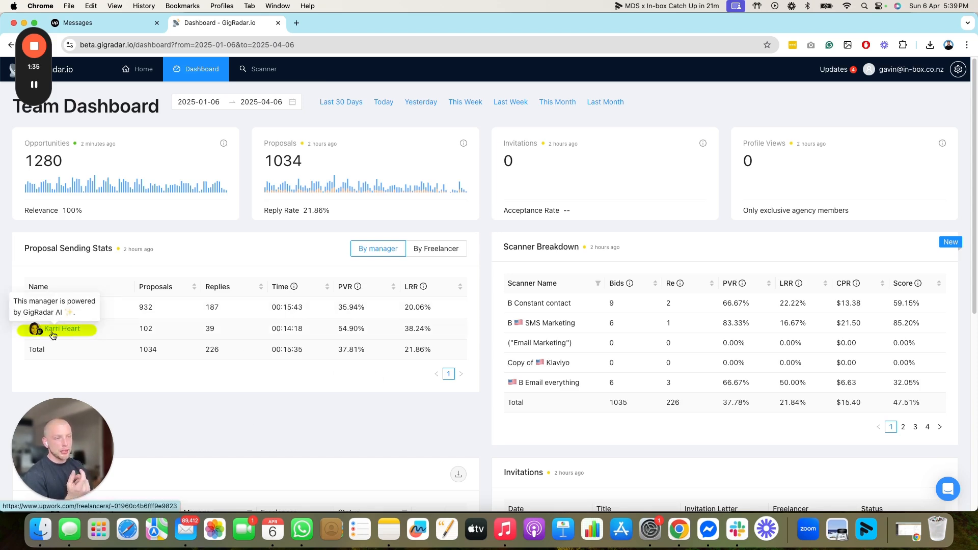
{"action": "mouse_move", "coordinate": [62, 324]}
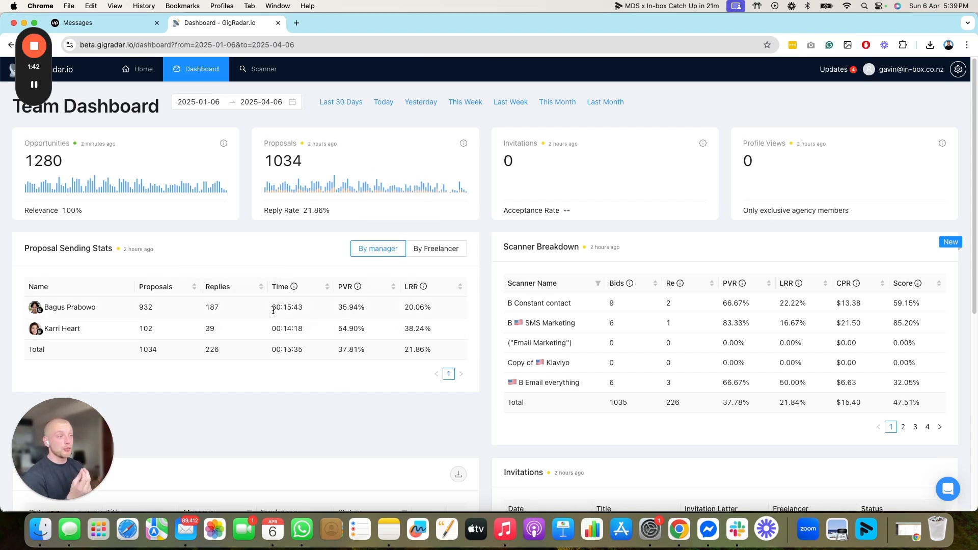
{"action": "mouse_move", "coordinate": [293, 288]}
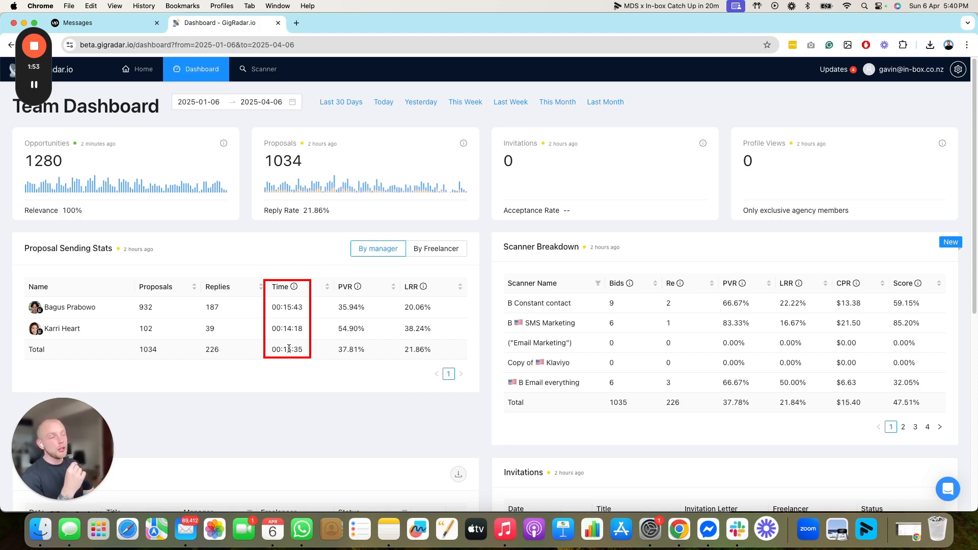
{"action": "mouse_move", "coordinate": [287, 287]}
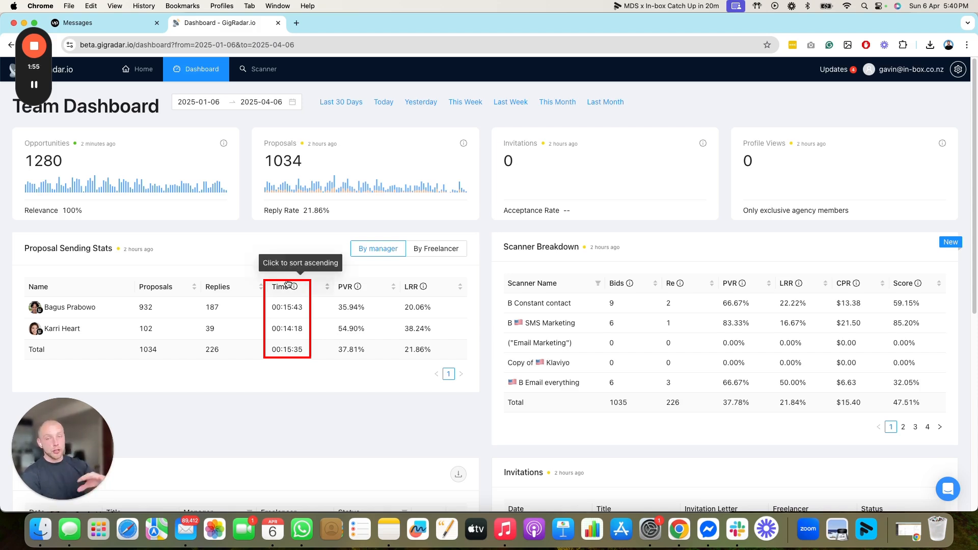
{"action": "mouse_move", "coordinate": [253, 335]}
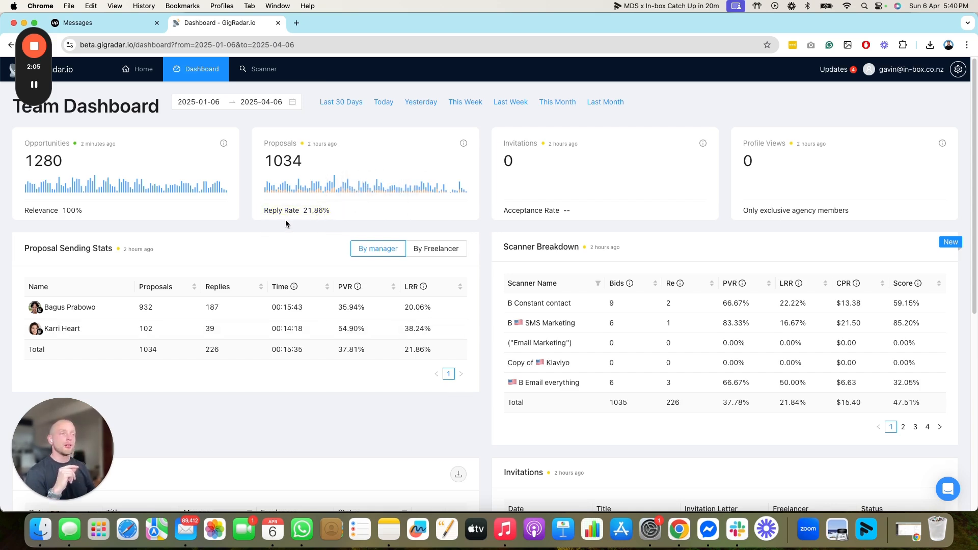
{"action": "scroll", "scroll_direction": "down", "scroll_amount": 3}
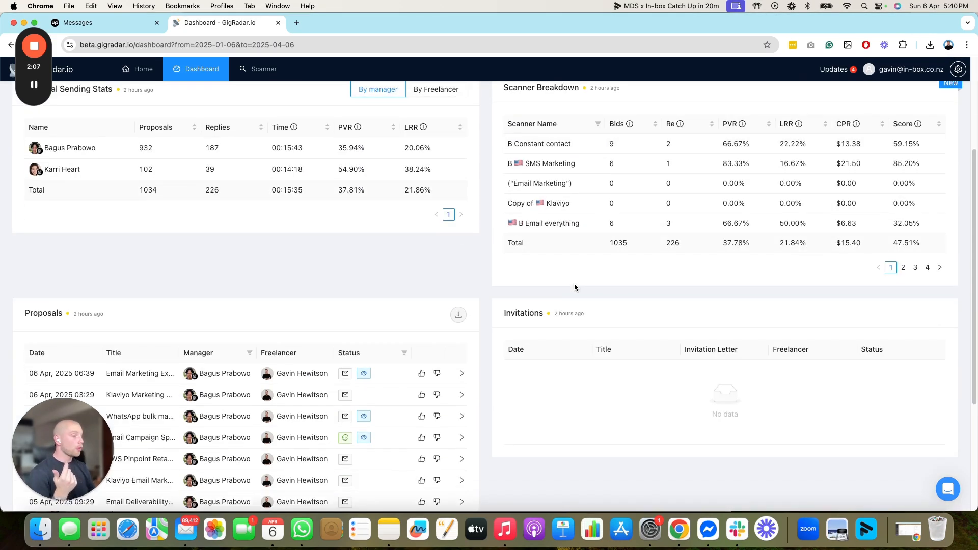
{"action": "scroll", "scroll_direction": "down", "scroll_amount": 3}
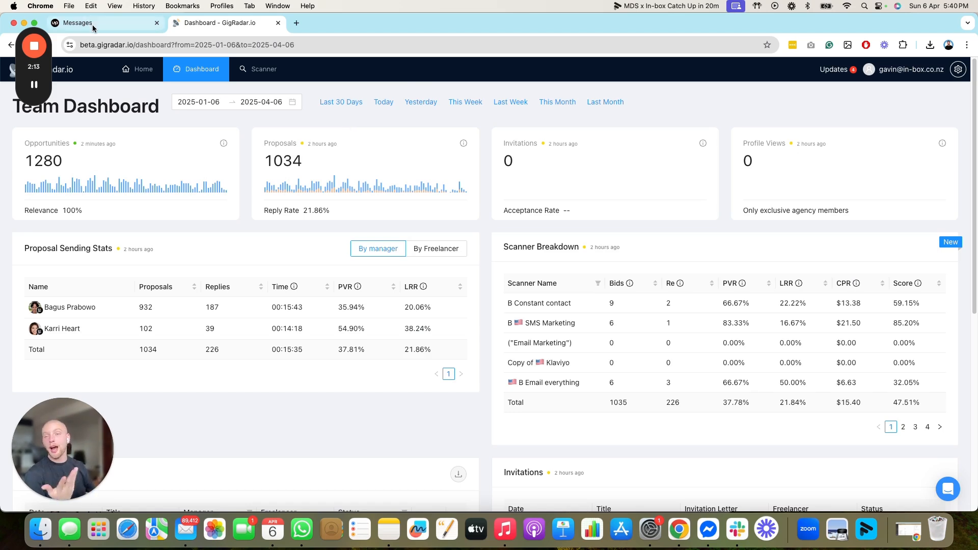
{"action": "left_click", "coordinate": [78, 23]}
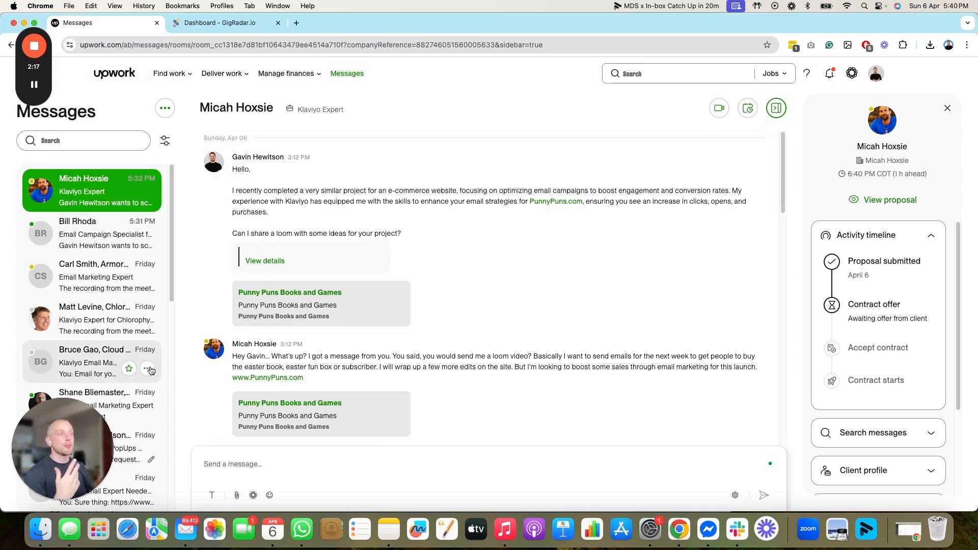
{"action": "left_click", "coordinate": [91, 233]}
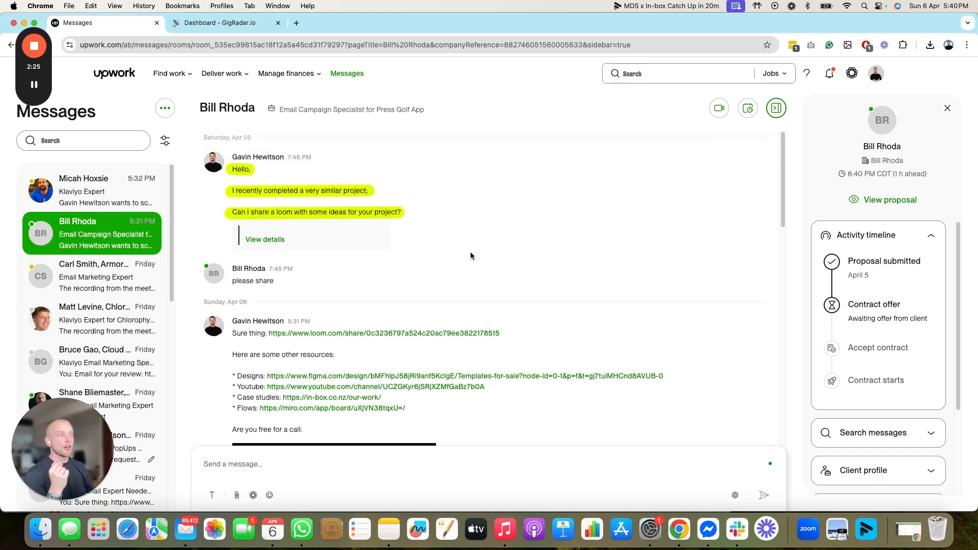
{"action": "scroll", "scroll_direction": "down", "scroll_amount": 3}
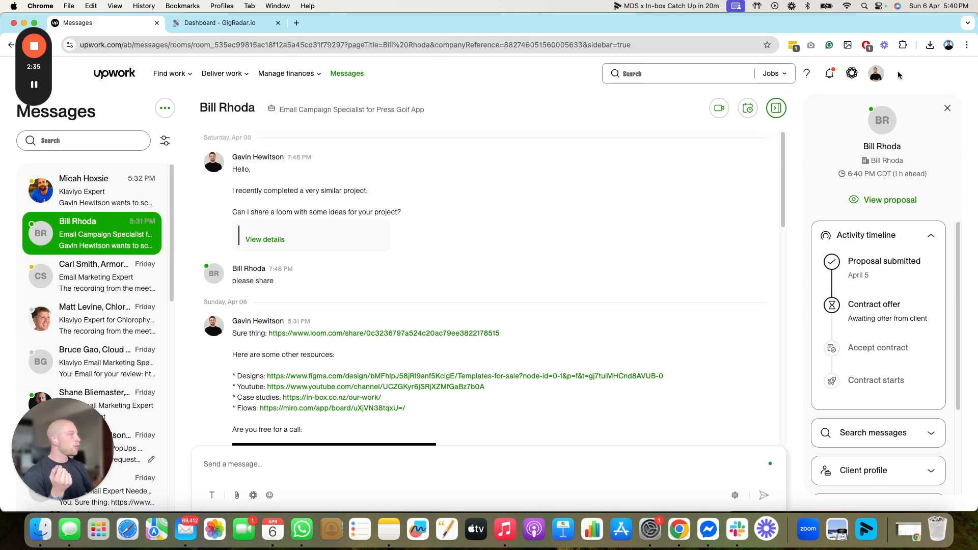
{"action": "left_click", "coordinate": [875, 73]}
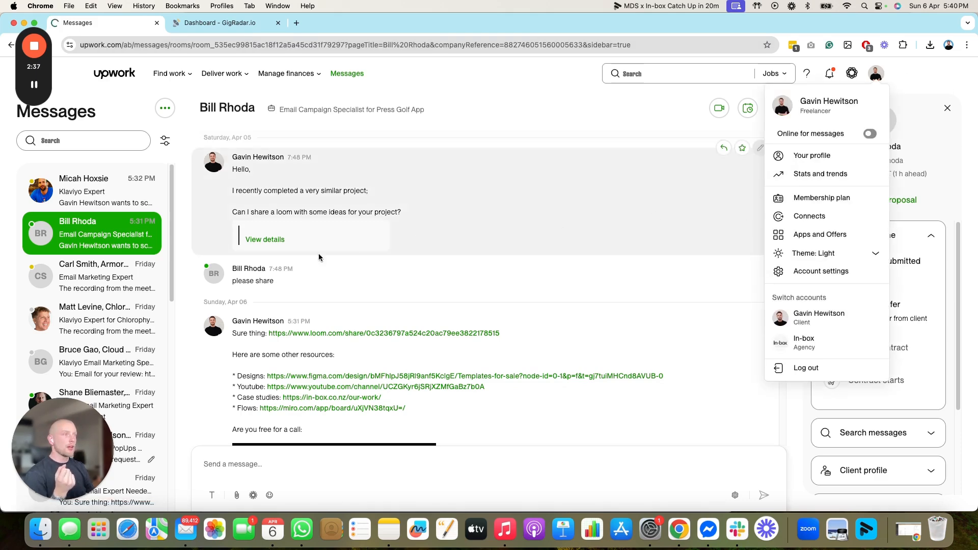
{"action": "left_click", "coordinate": [821, 173]}
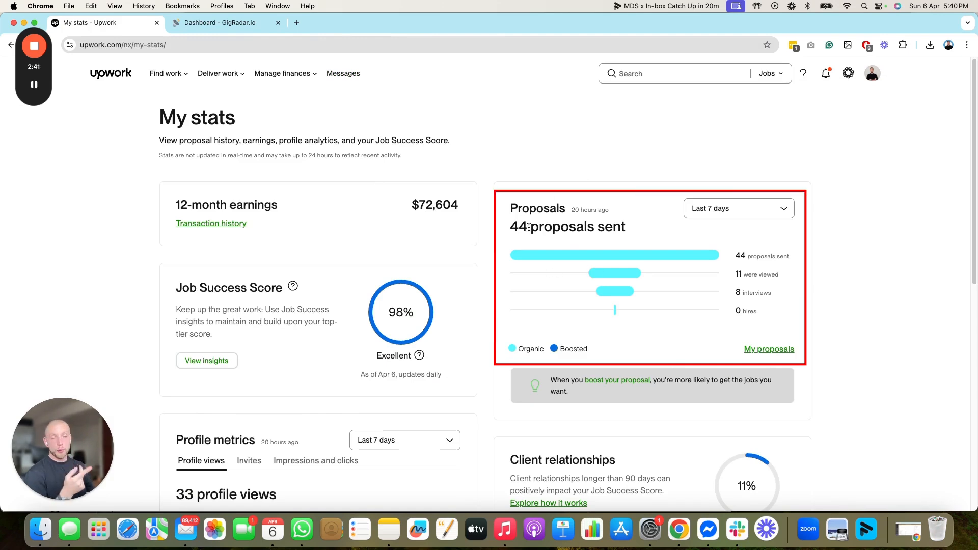
{"action": "mouse_move", "coordinate": [714, 229]}
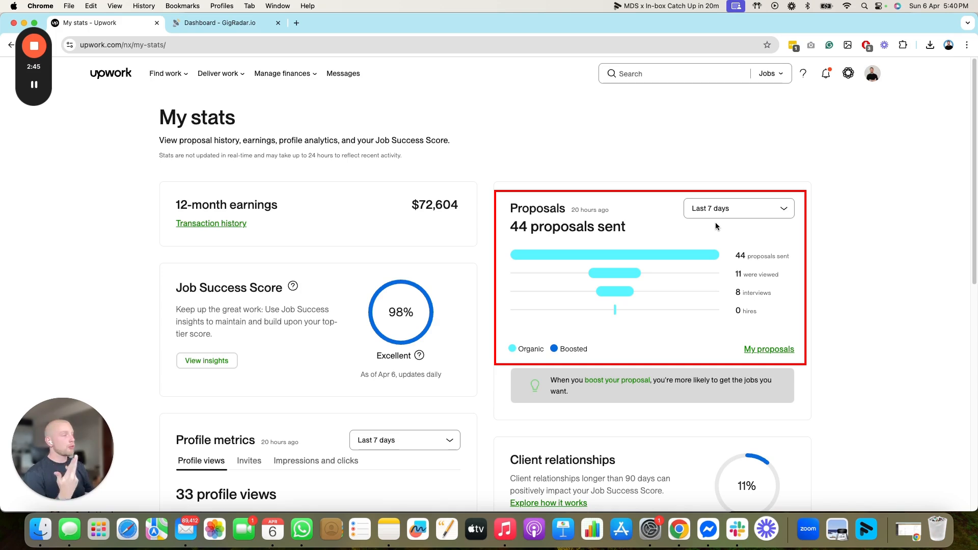
{"action": "left_click", "coordinate": [738, 208]}
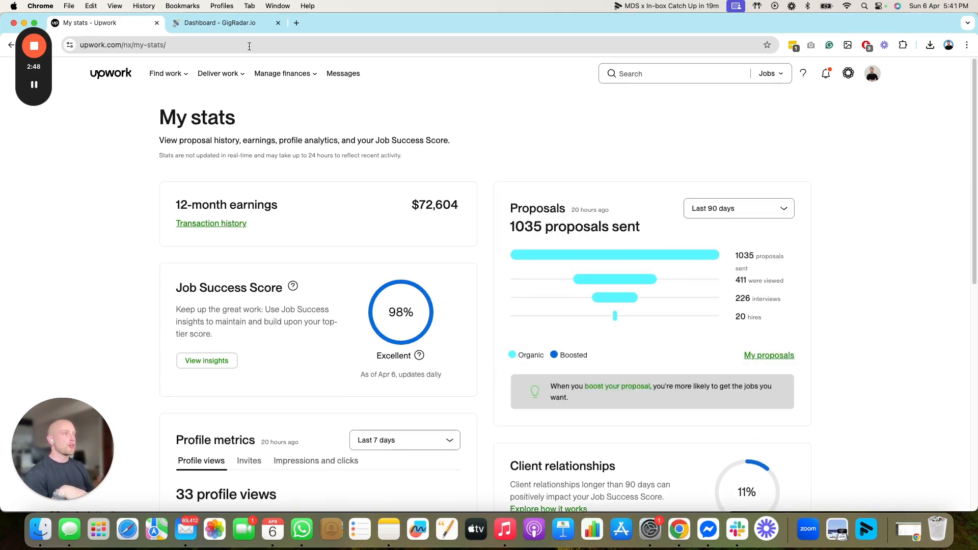
{"action": "mouse_move", "coordinate": [613, 278]}
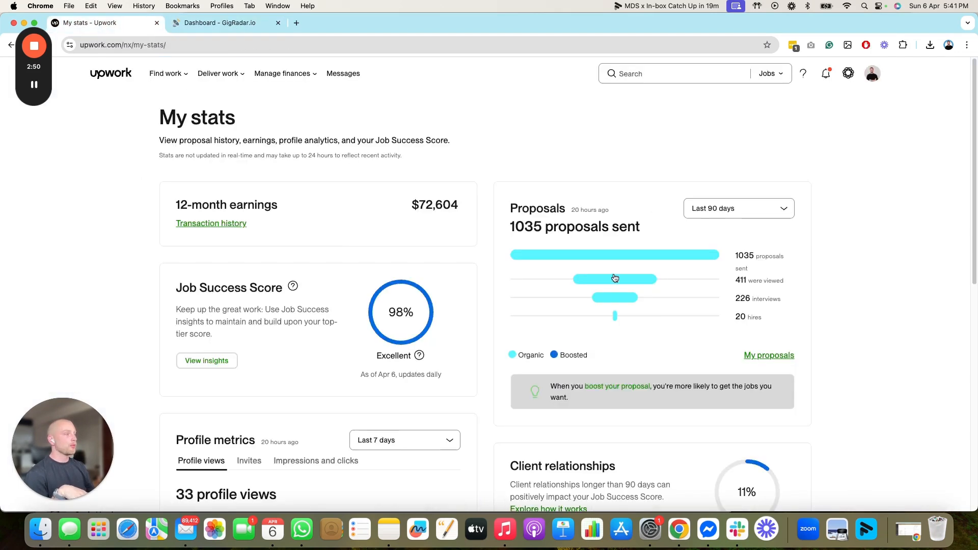
{"action": "mouse_move", "coordinate": [514, 226]}
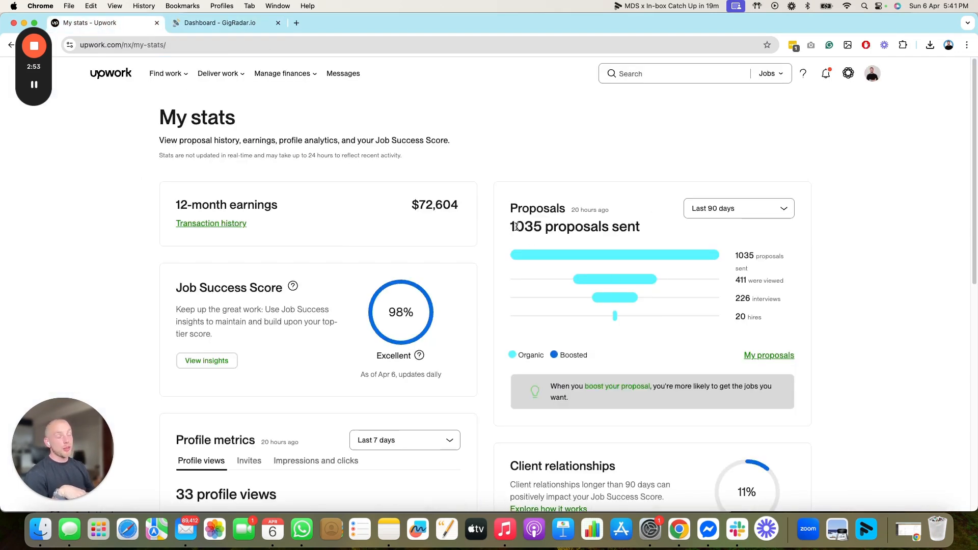
{"action": "left_click", "coordinate": [219, 23]}
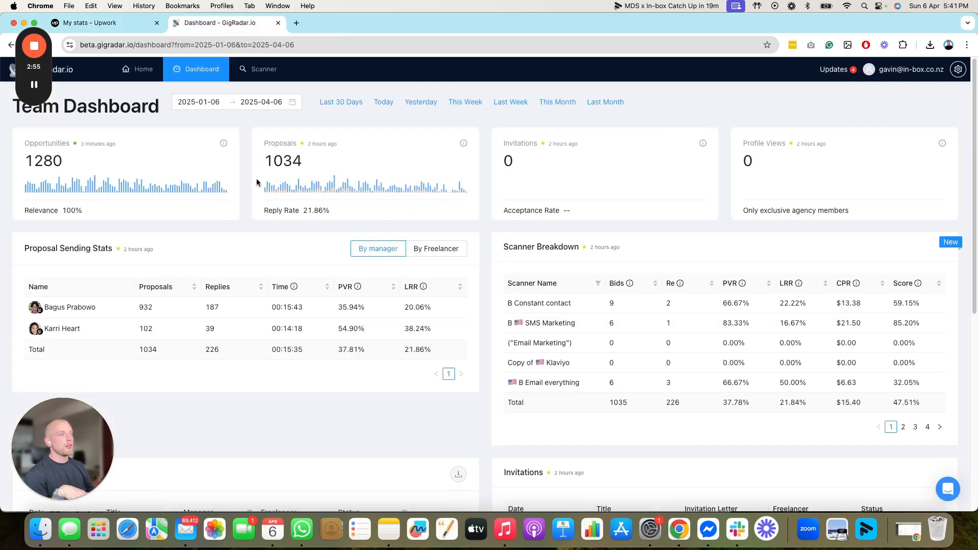
{"action": "mouse_move", "coordinate": [104, 66]}
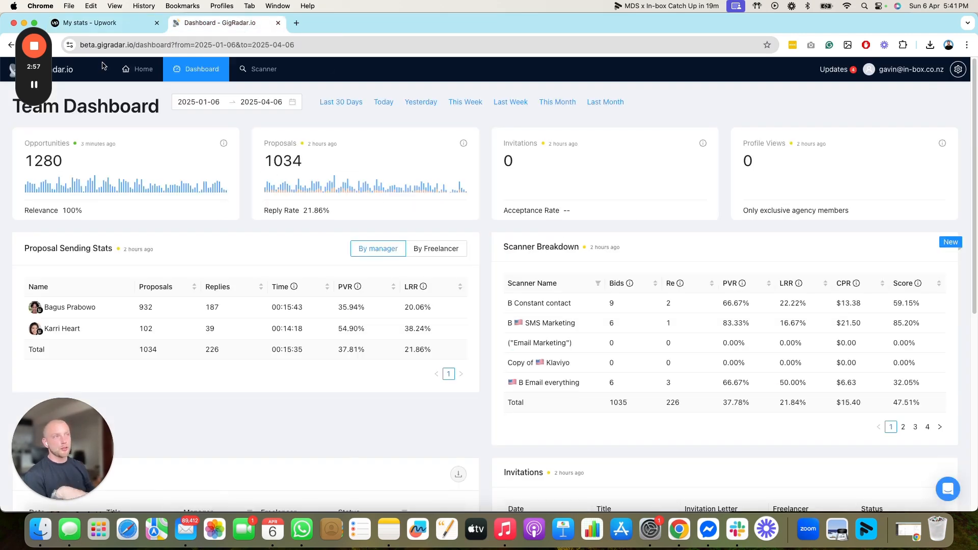
{"action": "left_click", "coordinate": [94, 22]}
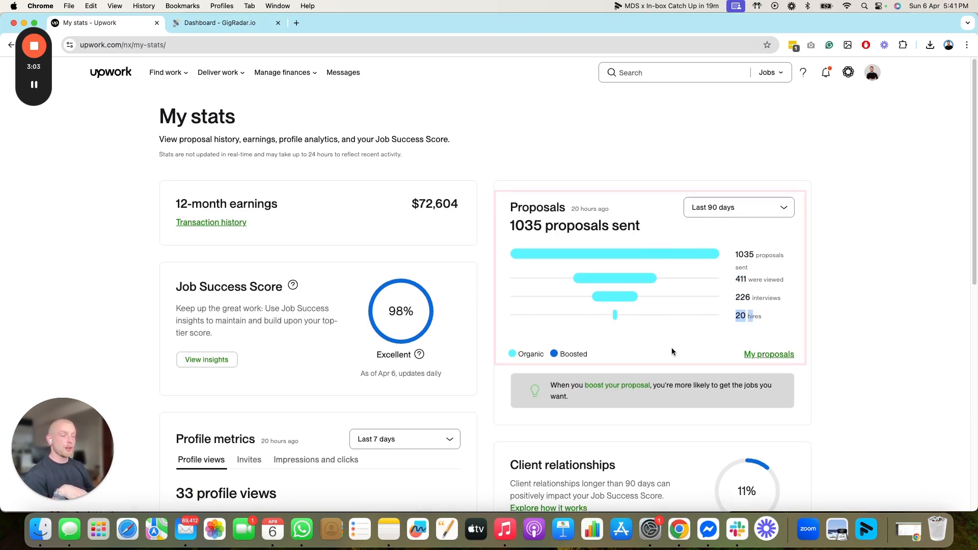
{"action": "mouse_move", "coordinate": [660, 353]}
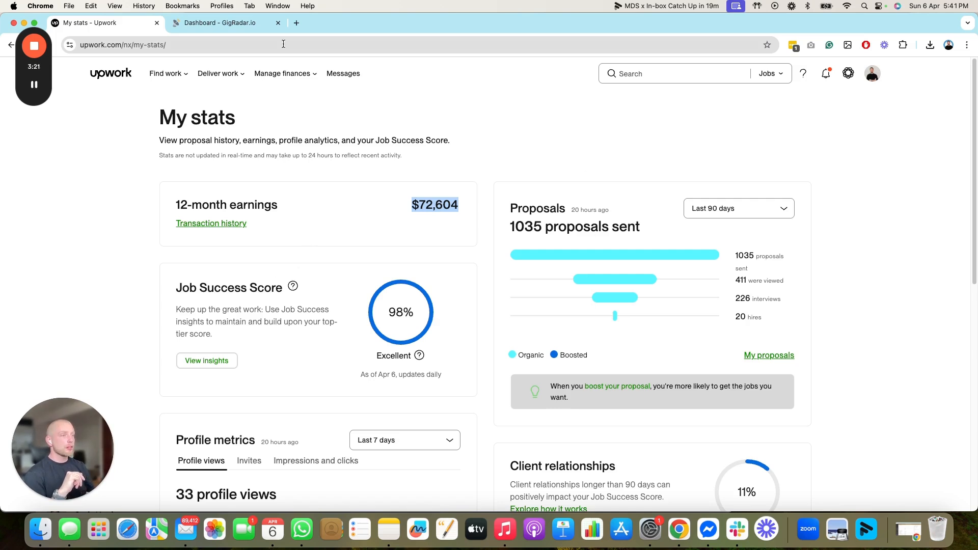
{"action": "mouse_move", "coordinate": [560, 67]}
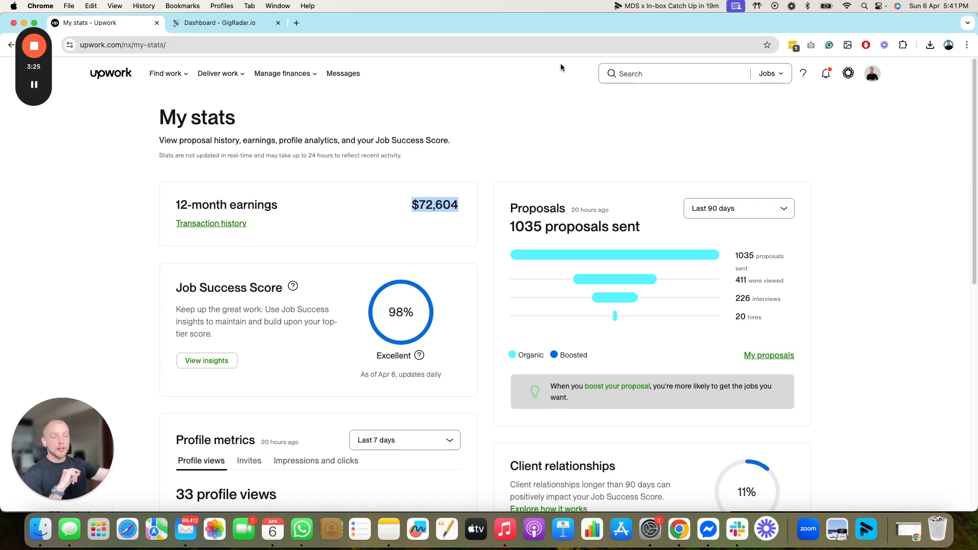
{"action": "mouse_move", "coordinate": [456, 337]}
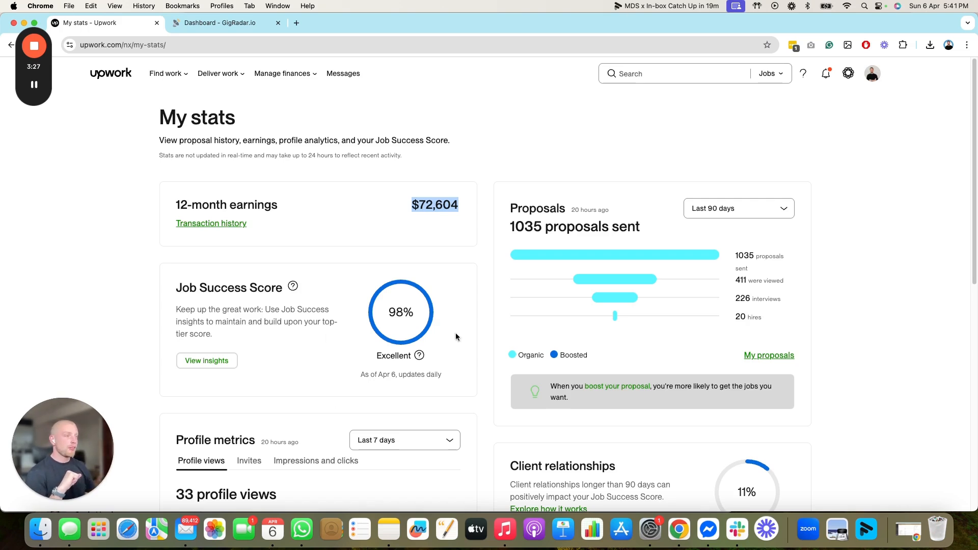
{"action": "mouse_move", "coordinate": [276, 65]}
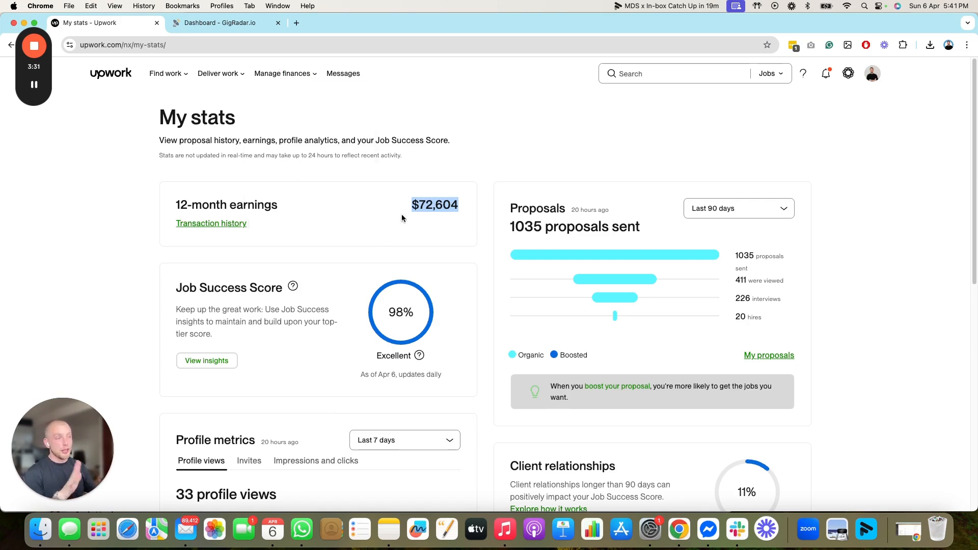
{"action": "scroll", "scroll_direction": "down", "scroll_amount": 3}
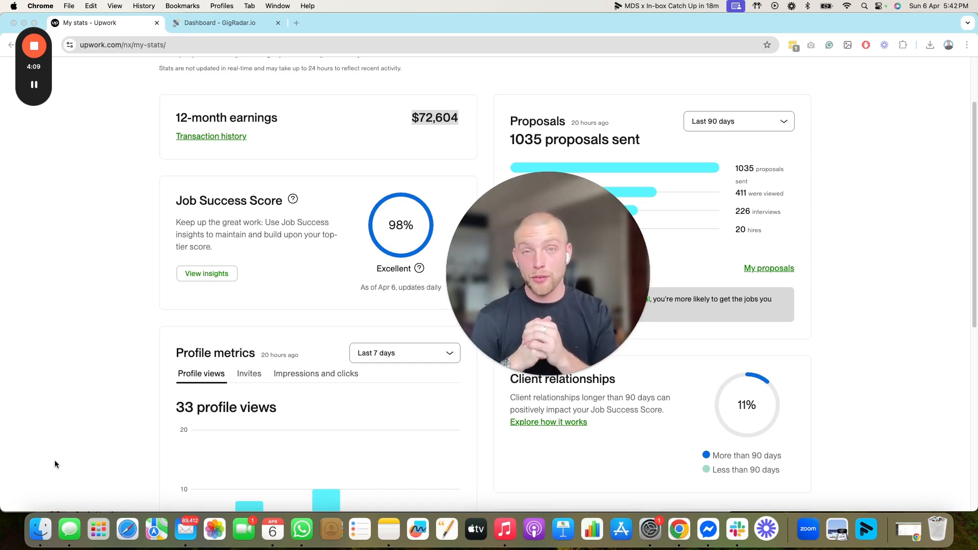
{"action": "mouse_move", "coordinate": [234, 165]}
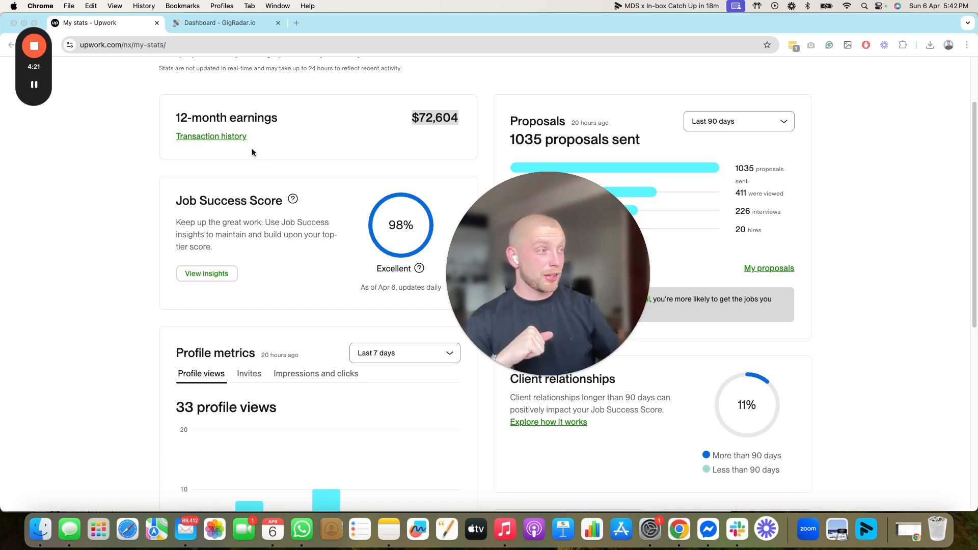
{"action": "mouse_move", "coordinate": [187, 157]}
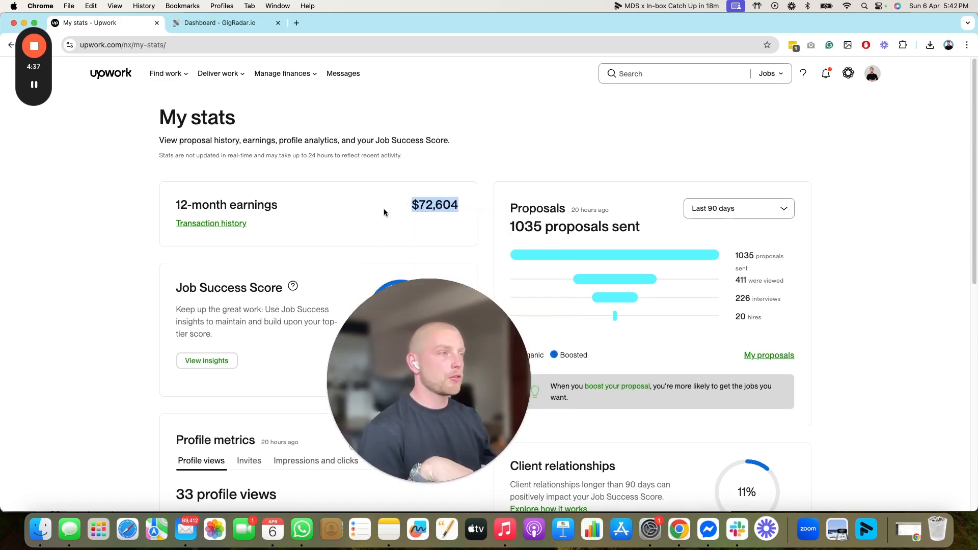
View My stats in the agency context: 44 proposals sent in the last 7 days.
{"action": "left_click", "coordinate": [872, 74]}
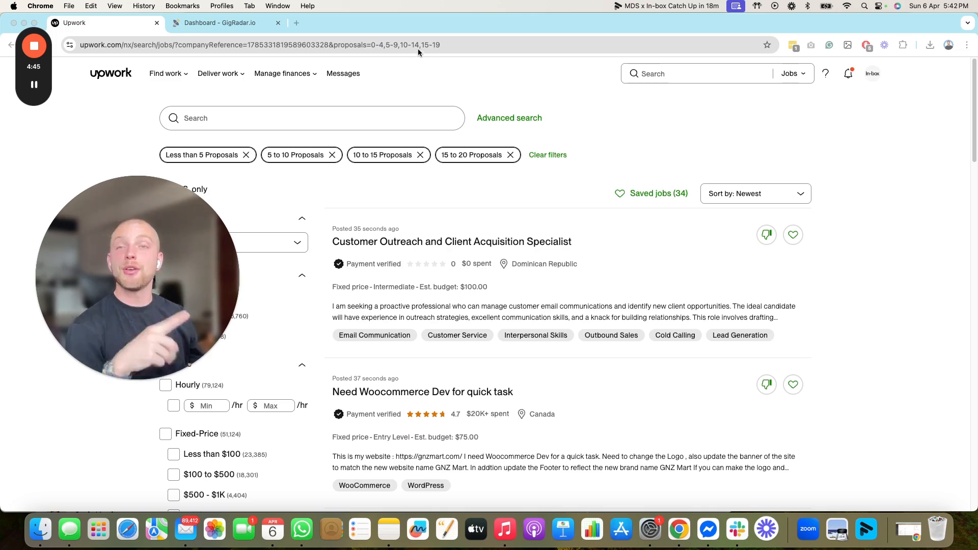
{"action": "left_click", "coordinate": [282, 74]}
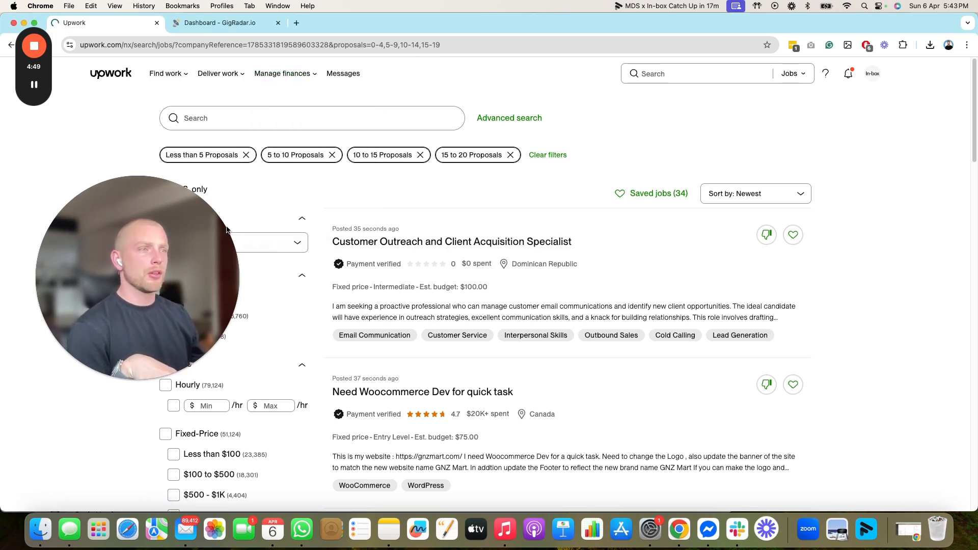
{"action": "left_click", "coordinate": [282, 74]}
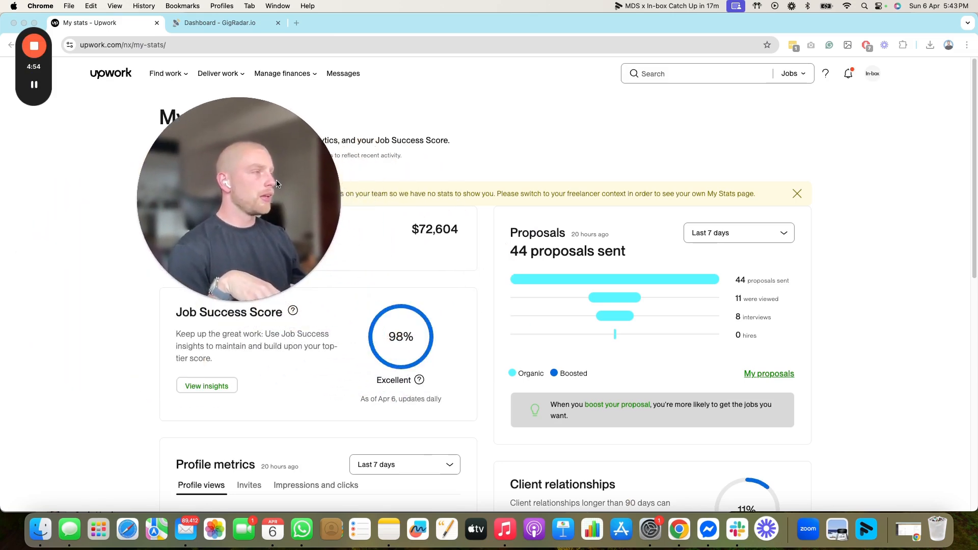
{"action": "scroll", "scroll_direction": "down", "scroll_amount": 3}
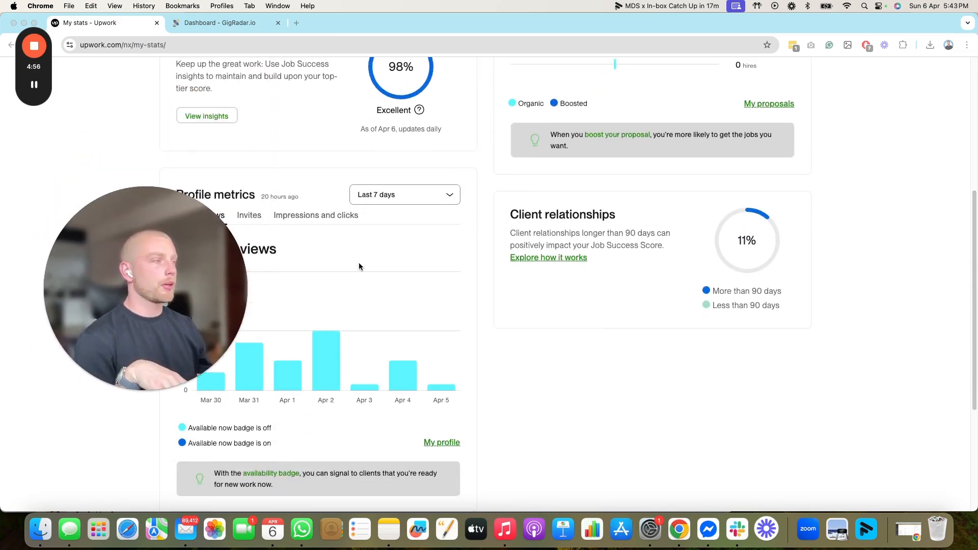
{"action": "scroll", "scroll_direction": "up", "scroll_amount": 3}
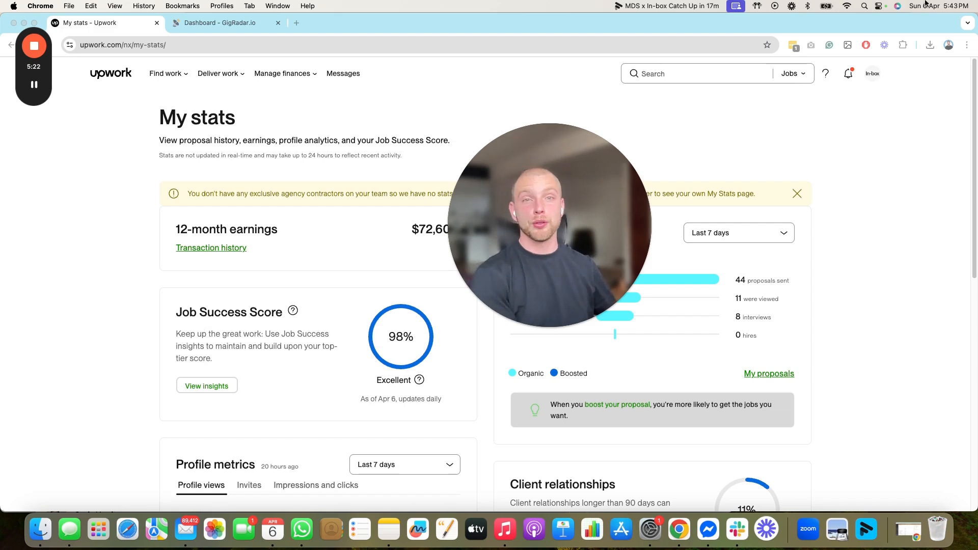
Open Gavin H.'s own freelancer profile from Find work and play its introduction video.
{"action": "left_click", "coordinate": [873, 73]}
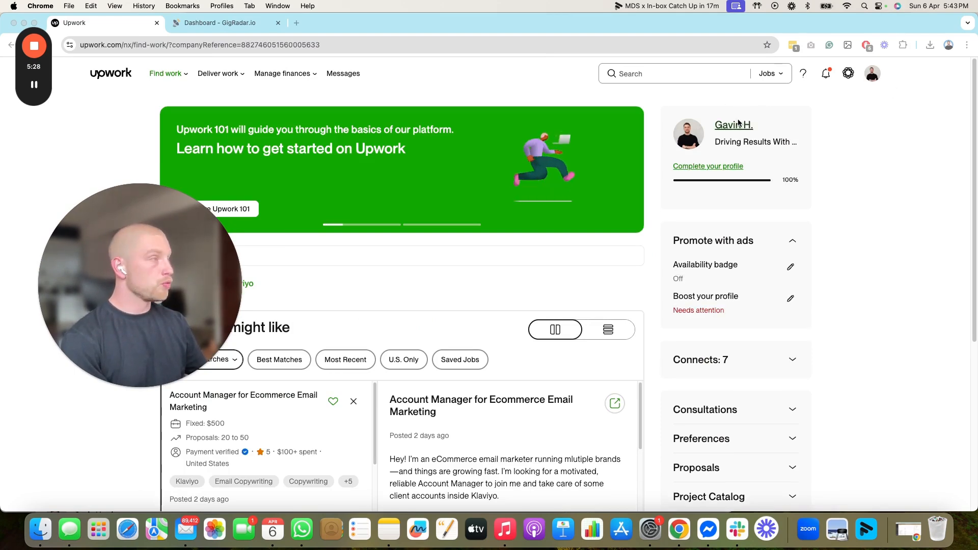
{"action": "left_click", "coordinate": [733, 125]}
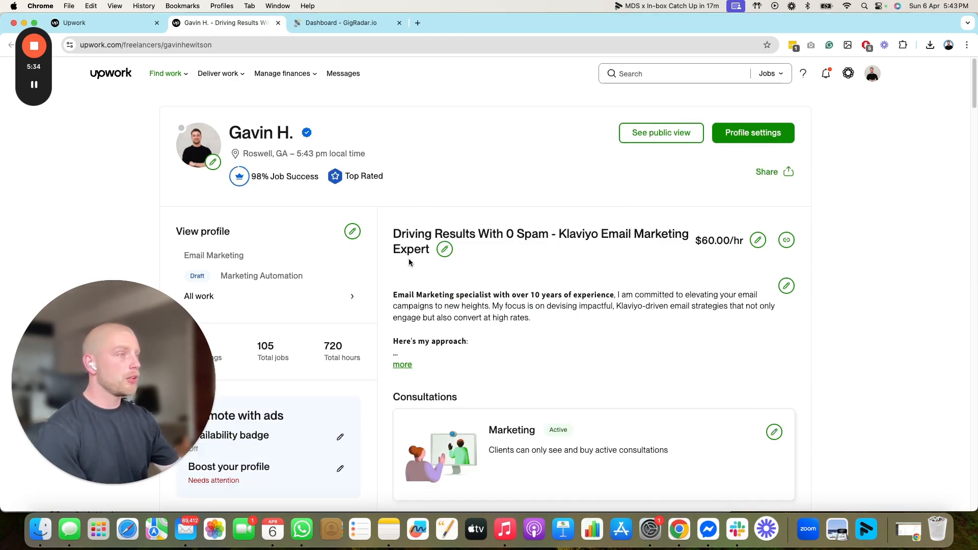
{"action": "mouse_move", "coordinate": [402, 357]}
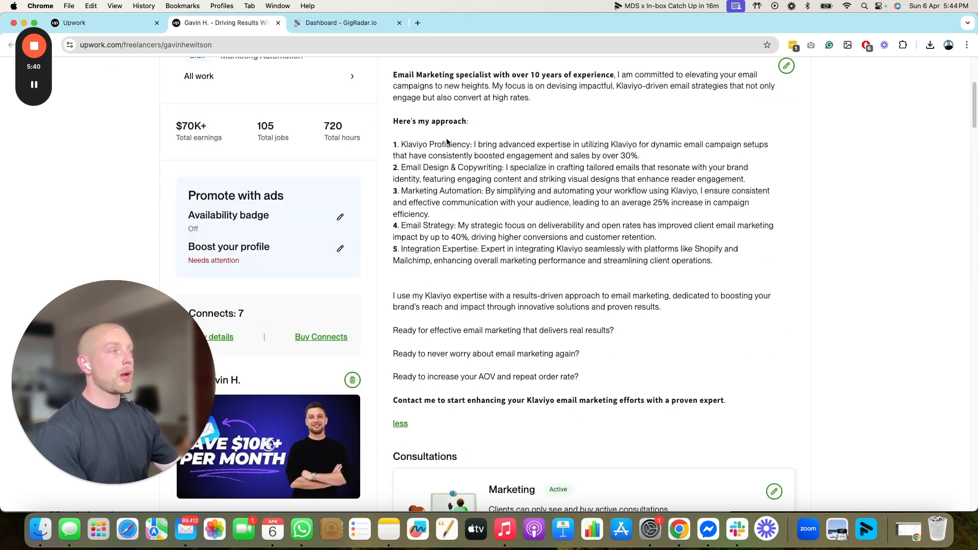
{"action": "scroll", "scroll_direction": "down", "scroll_amount": 3}
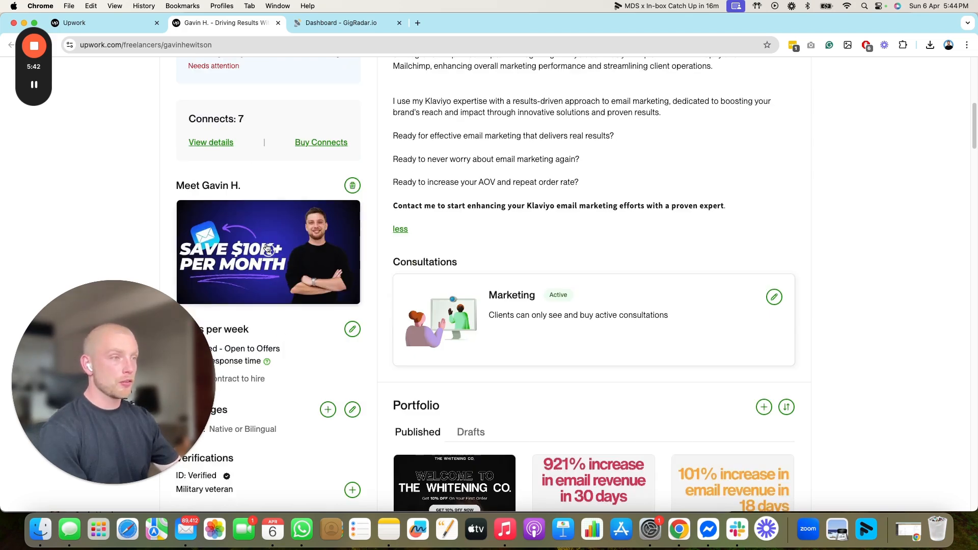
{"action": "left_click", "coordinate": [268, 251]}
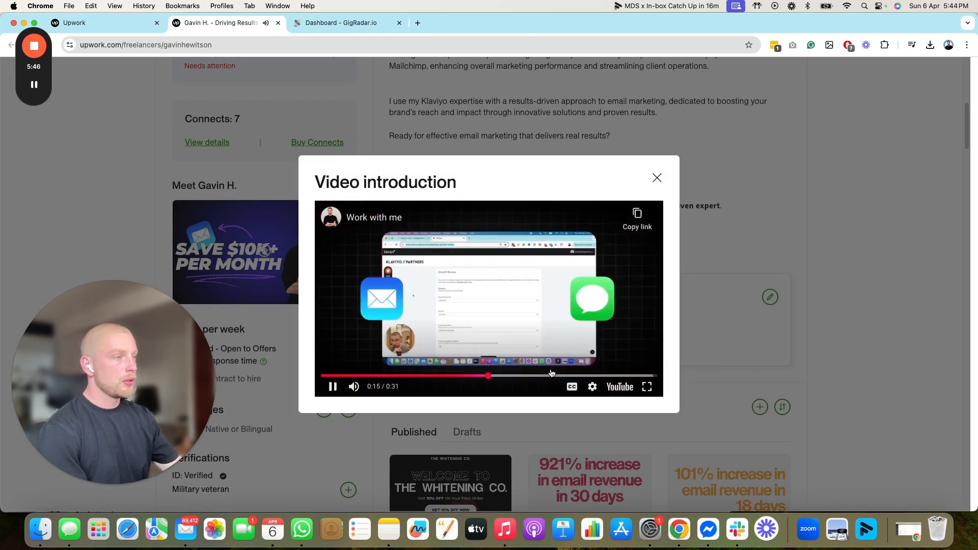
{"action": "left_click", "coordinate": [657, 177]}
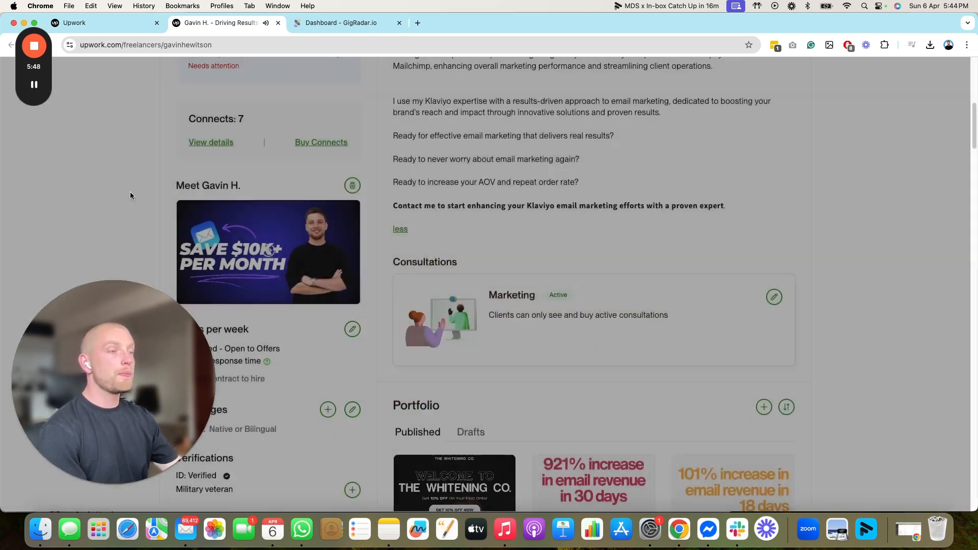
{"action": "scroll", "scroll_direction": "down", "scroll_amount": 3}
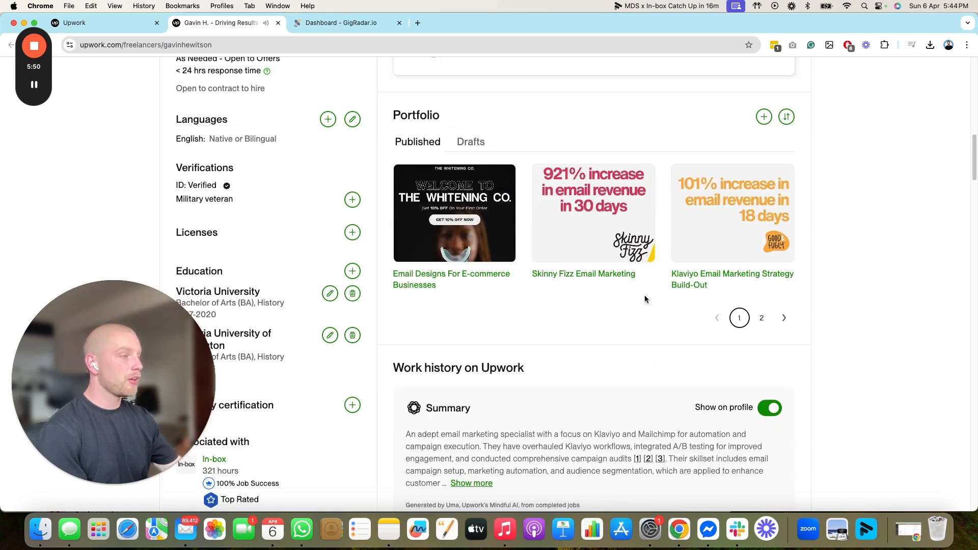
{"action": "scroll", "scroll_direction": "down", "scroll_amount": 3}
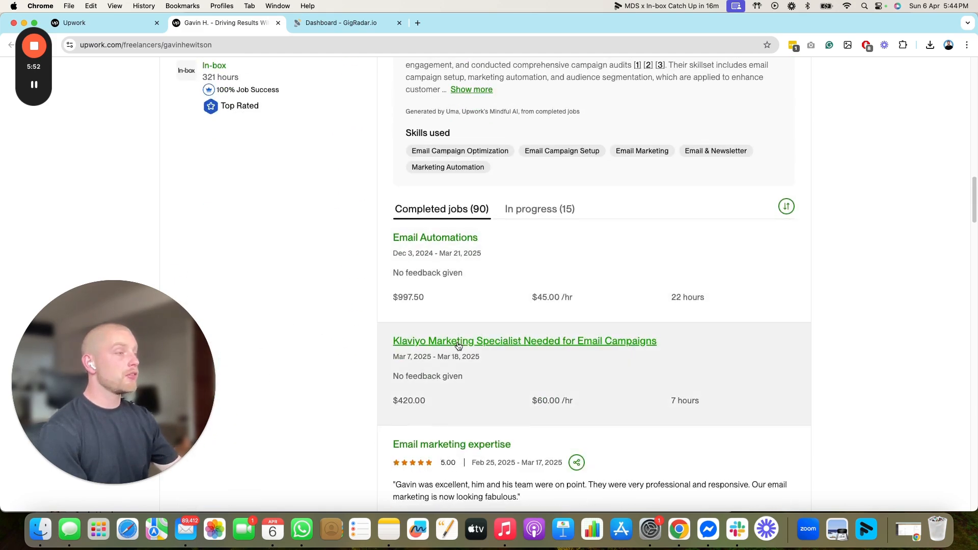
{"action": "mouse_move", "coordinate": [557, 252]}
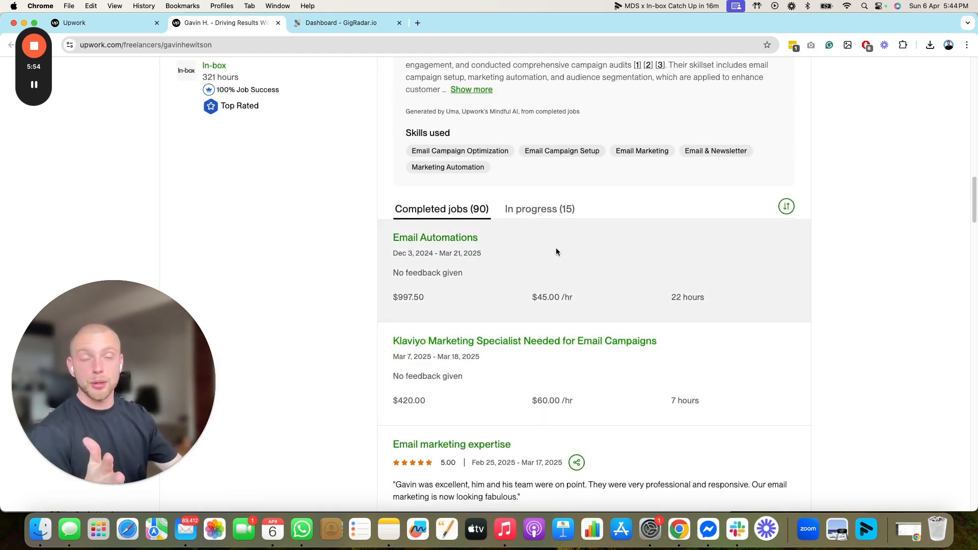
{"action": "scroll", "scroll_direction": "down", "scroll_amount": 3}
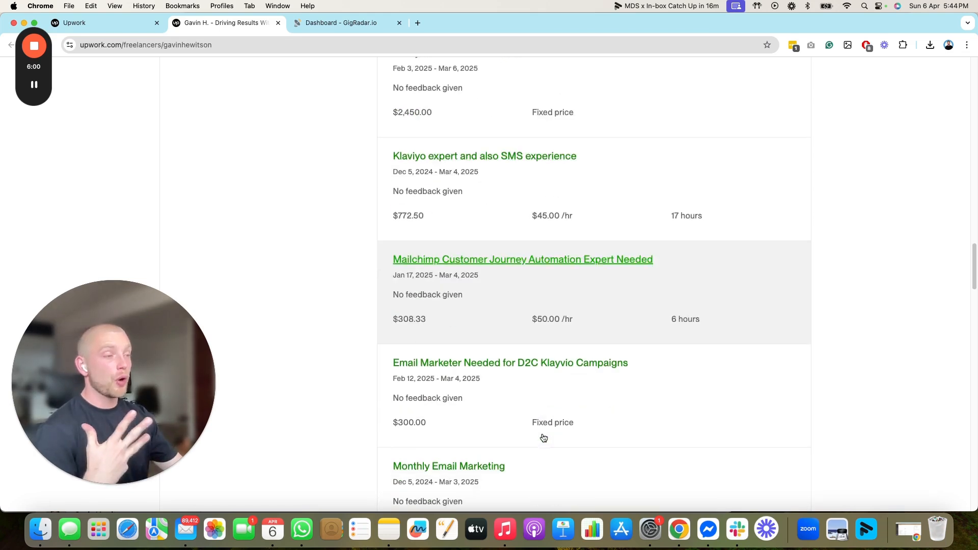
{"action": "mouse_move", "coordinate": [534, 430]}
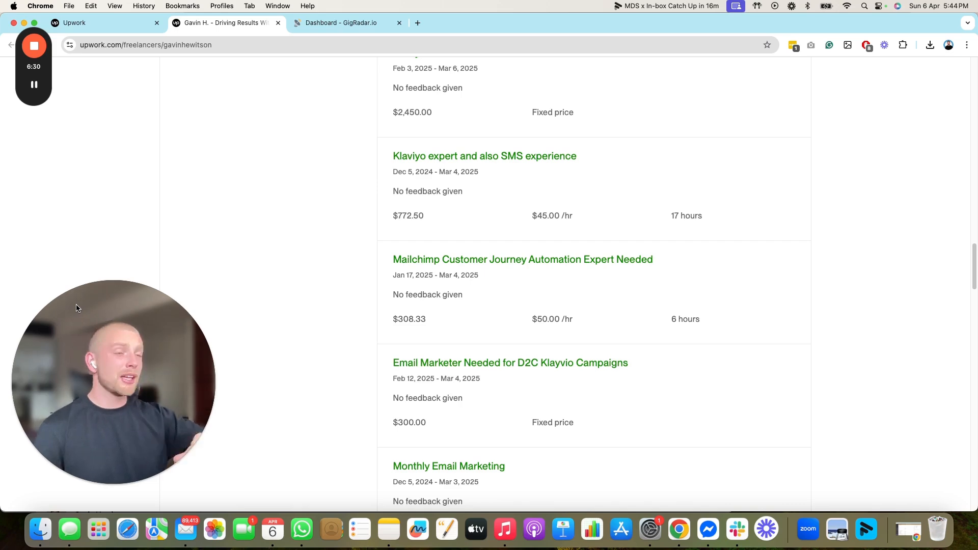
{"action": "scroll", "scroll_direction": "up", "scroll_amount": 3}
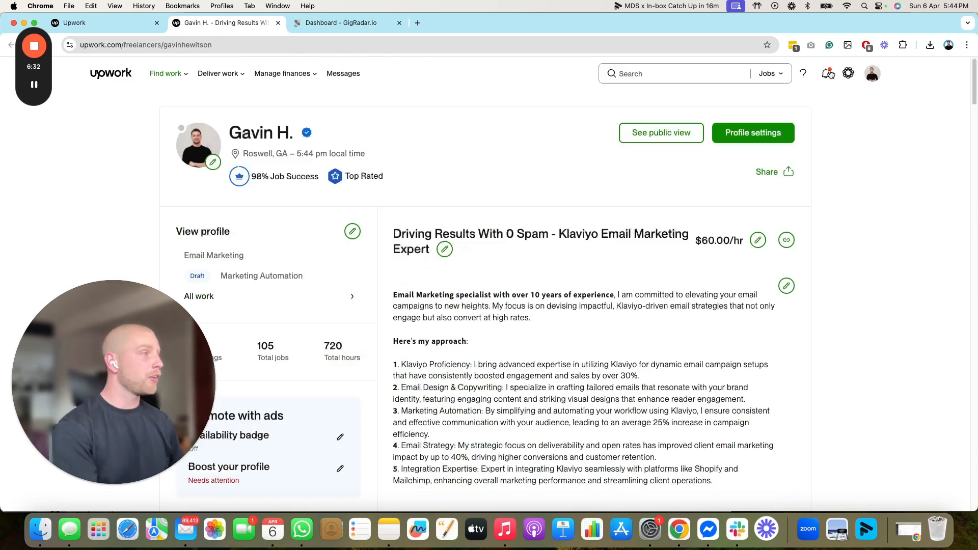
Read the Upwork Talent Badges article through Rising Talent, Top Rated and Top Rated Plus.
{"action": "left_click", "coordinate": [872, 73]}
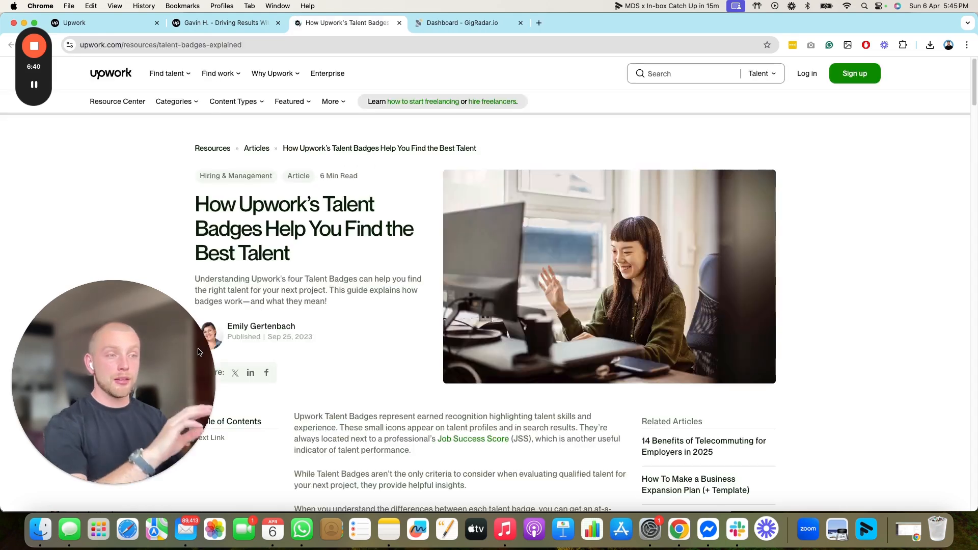
{"action": "scroll", "scroll_direction": "down", "scroll_amount": 3}
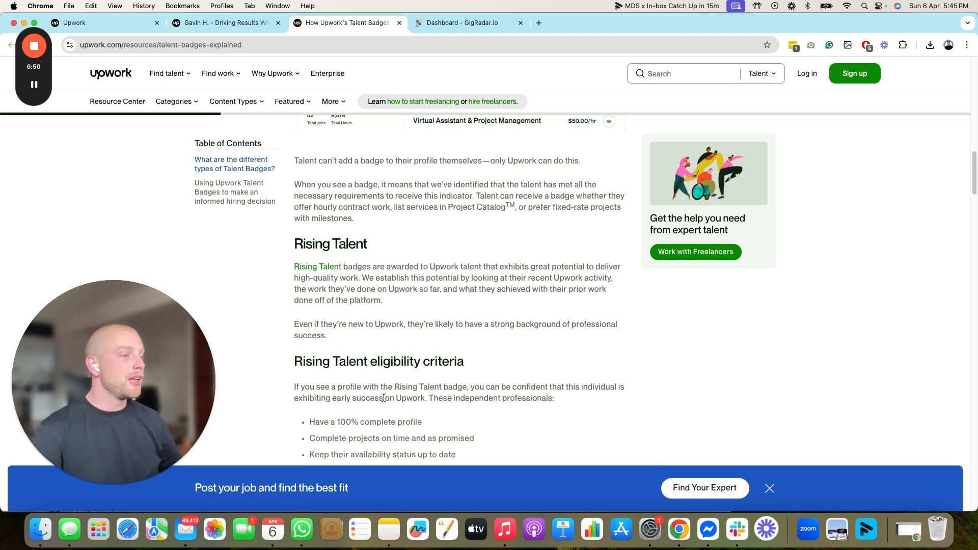
{"action": "scroll", "scroll_direction": "down", "scroll_amount": 3}
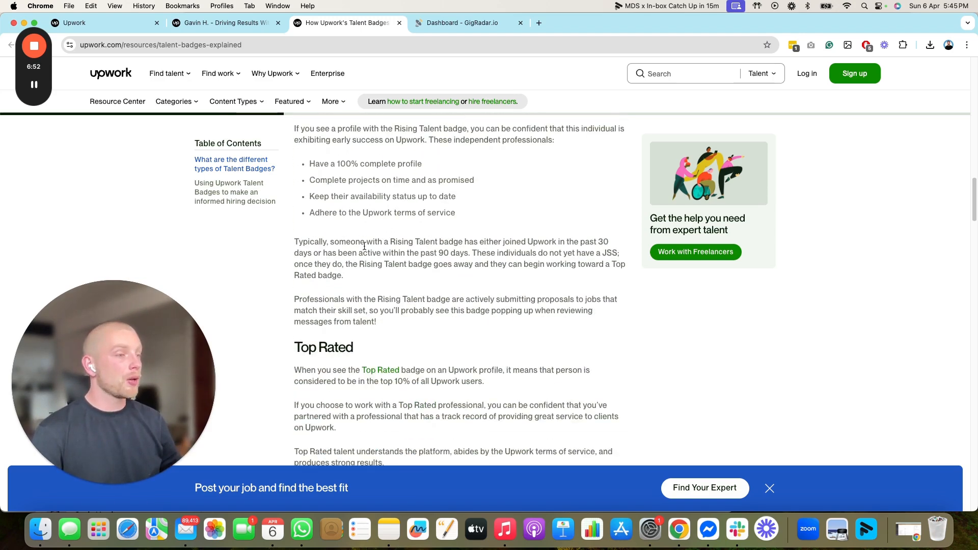
{"action": "scroll", "scroll_direction": "down", "scroll_amount": 3}
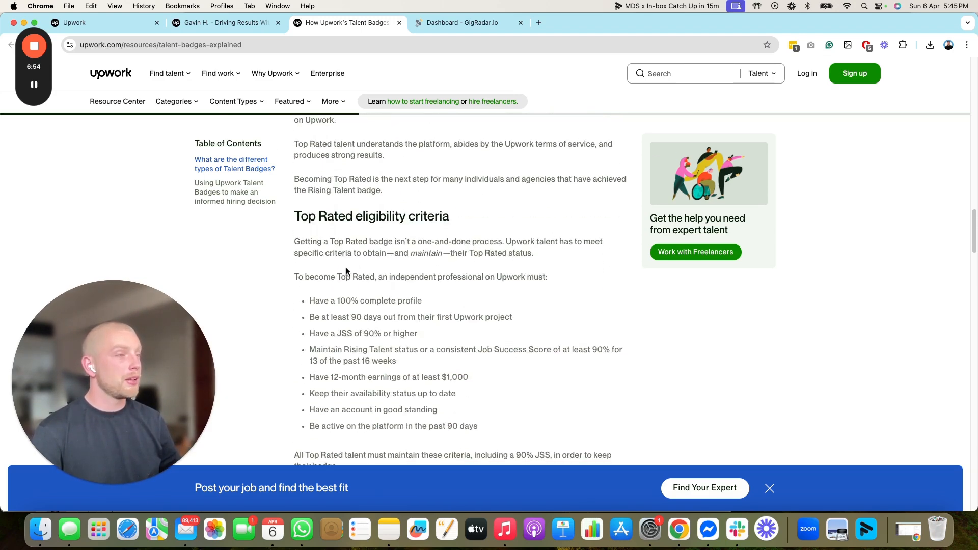
{"action": "scroll", "scroll_direction": "down", "scroll_amount": 3}
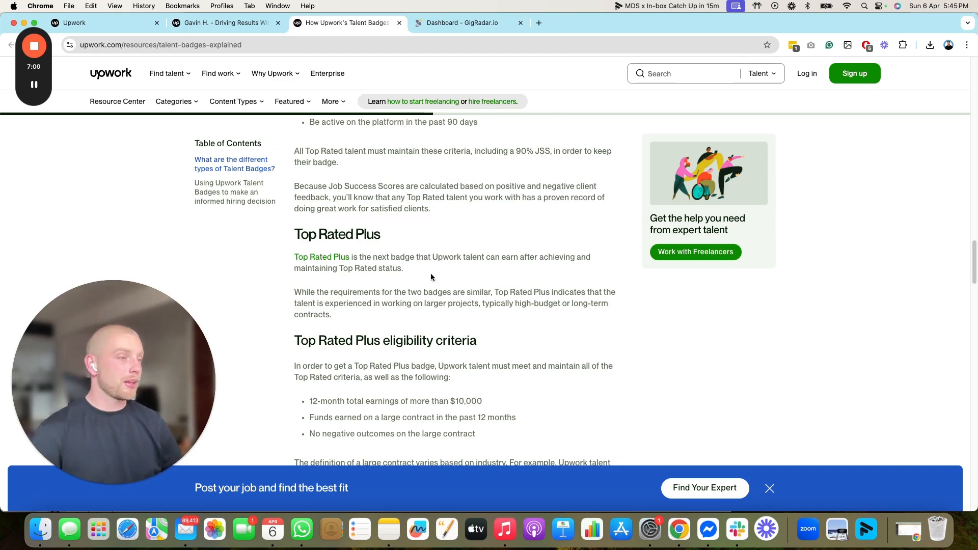
{"action": "scroll", "scroll_direction": "down", "scroll_amount": 3}
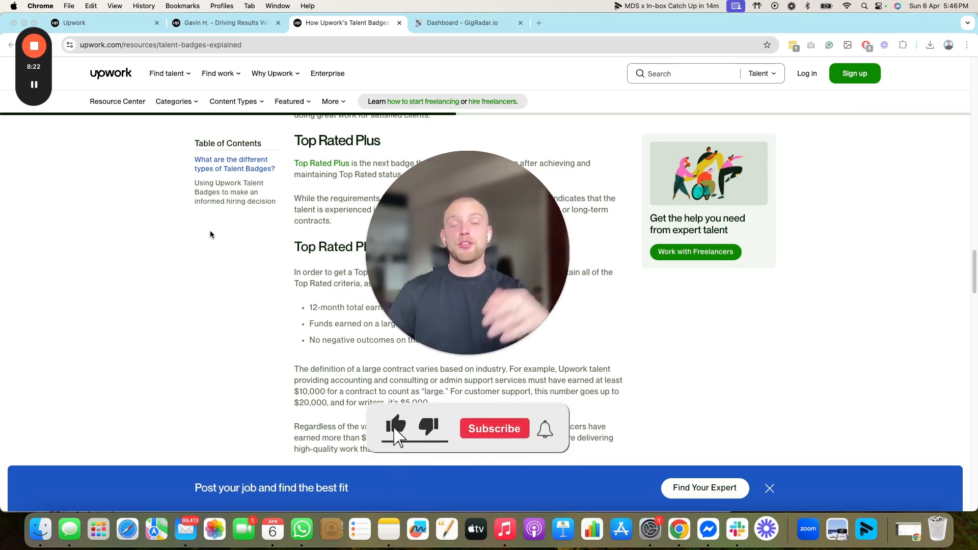
{"action": "left_click", "coordinate": [494, 429]}
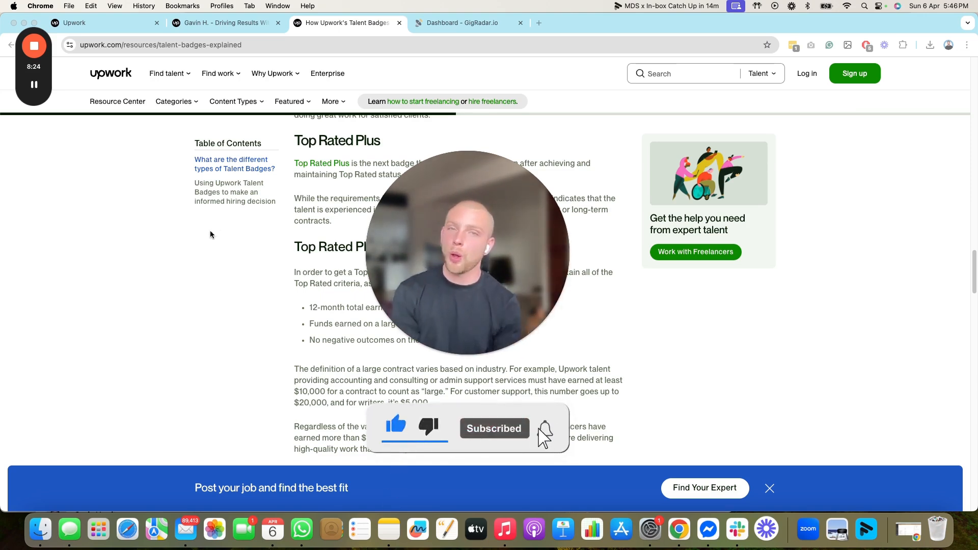